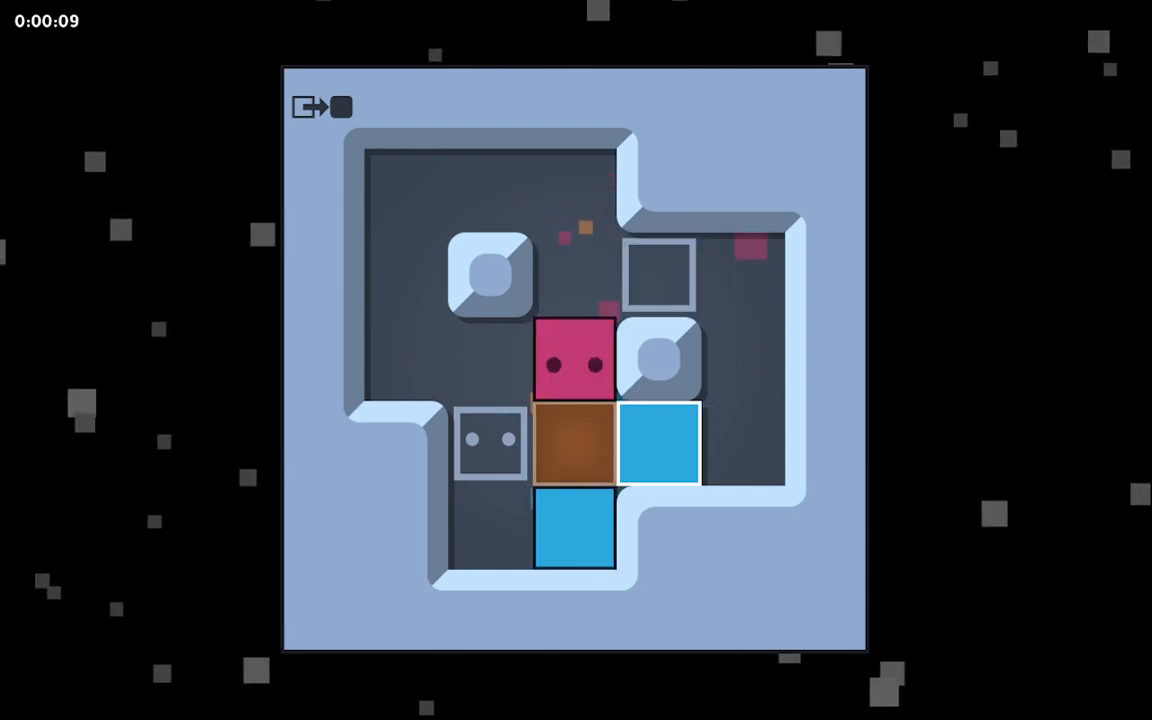
Push the boxes onto the goal square and walk Patrick onto his outlined spot.
key(up)
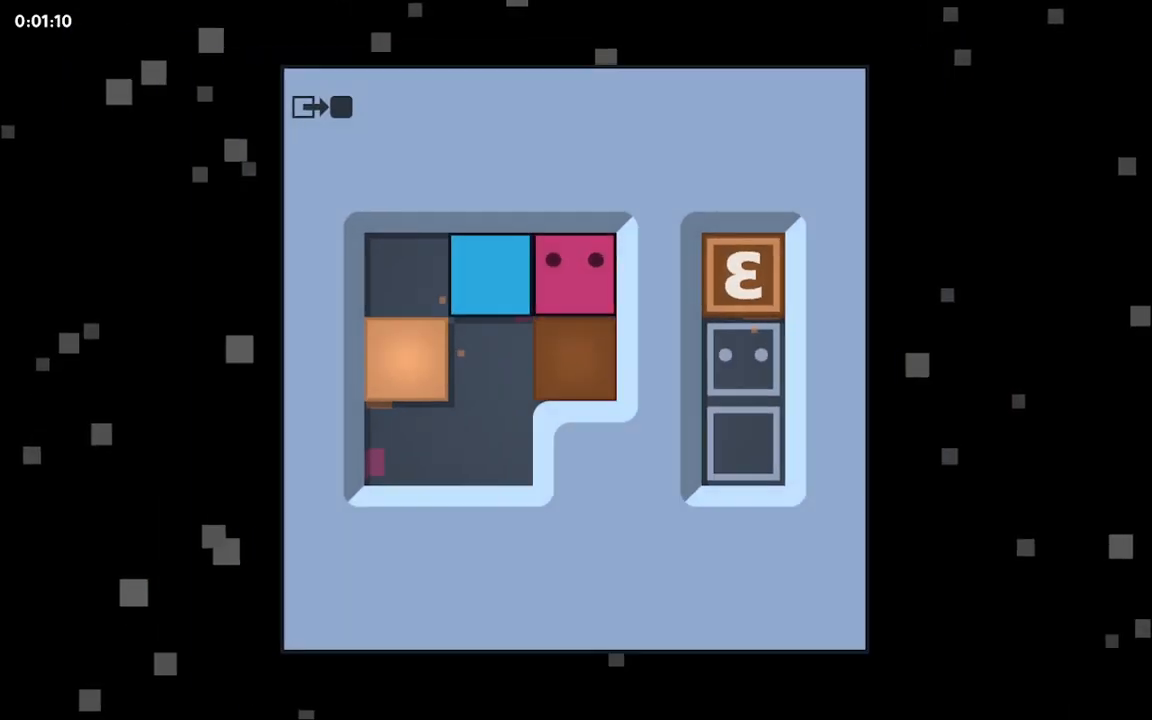
drag(574, 272, 490, 356)
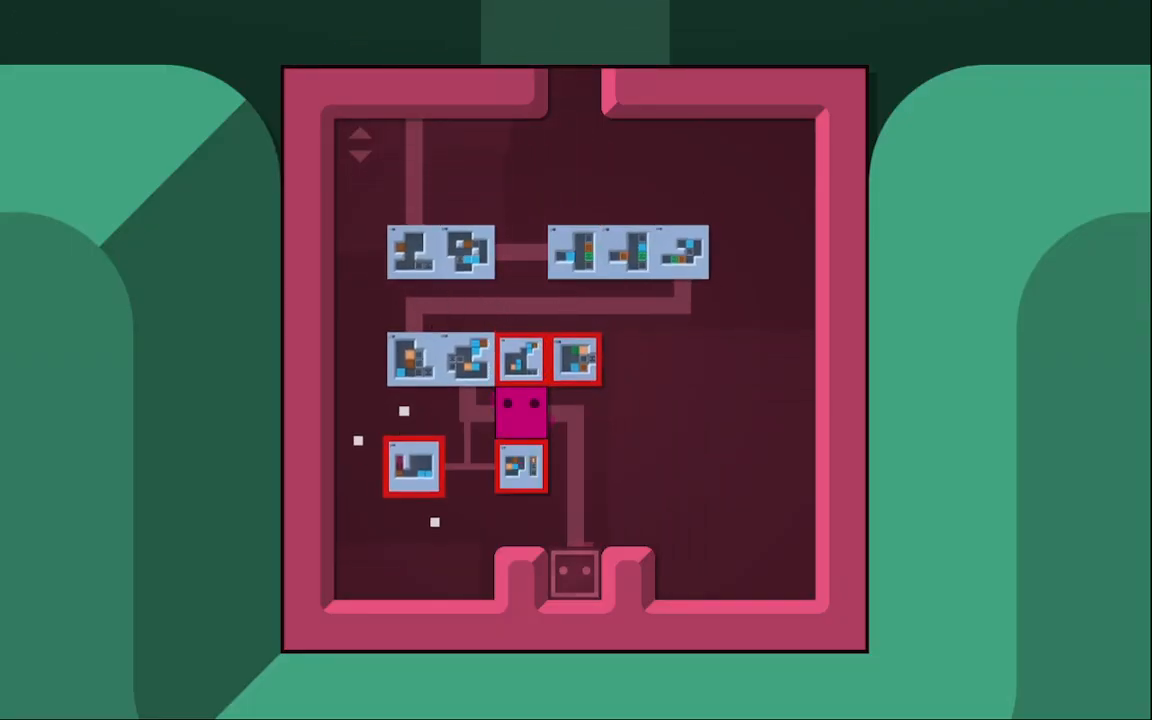
Enter a level tile on the pink area map and solve its puzzle.
click(412, 468)
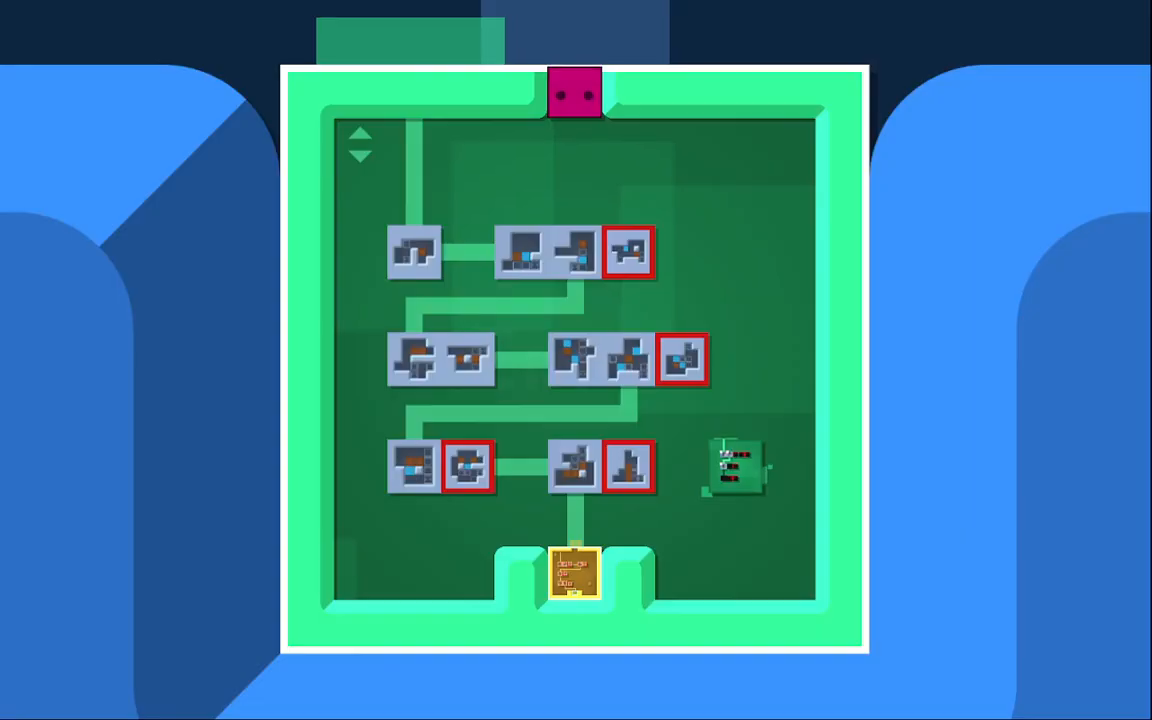
Move Patrick down through the green hub onto the level entrance showing the enter prompt.
key(Enter)
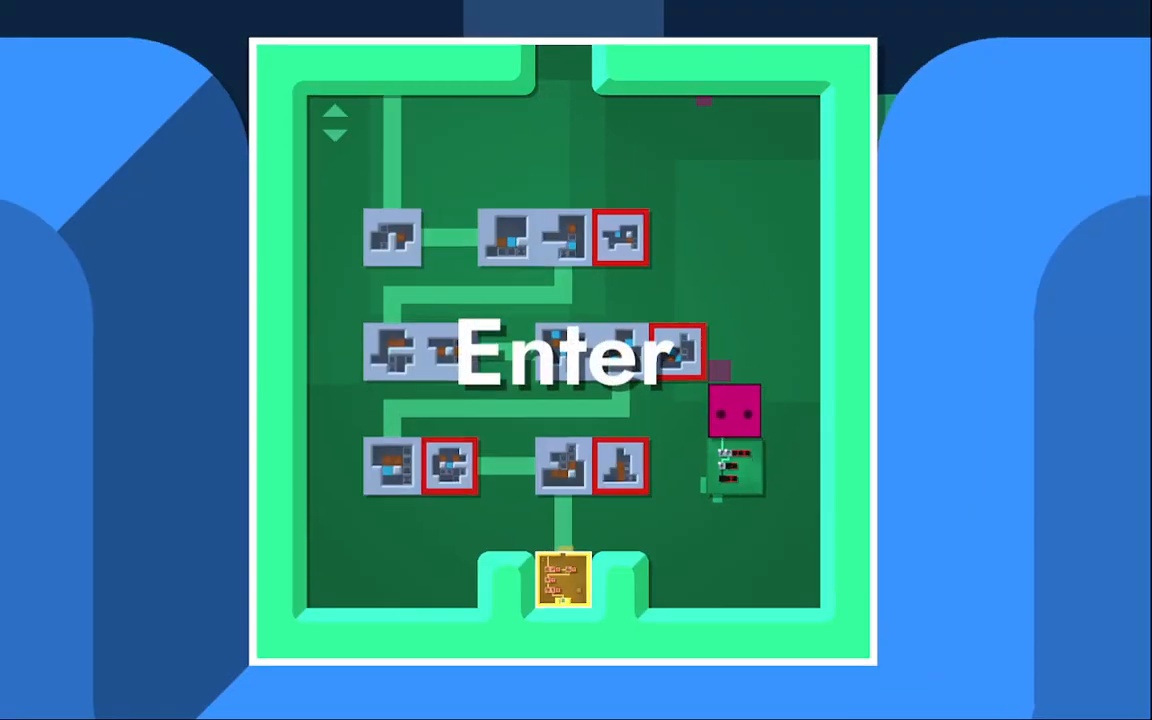